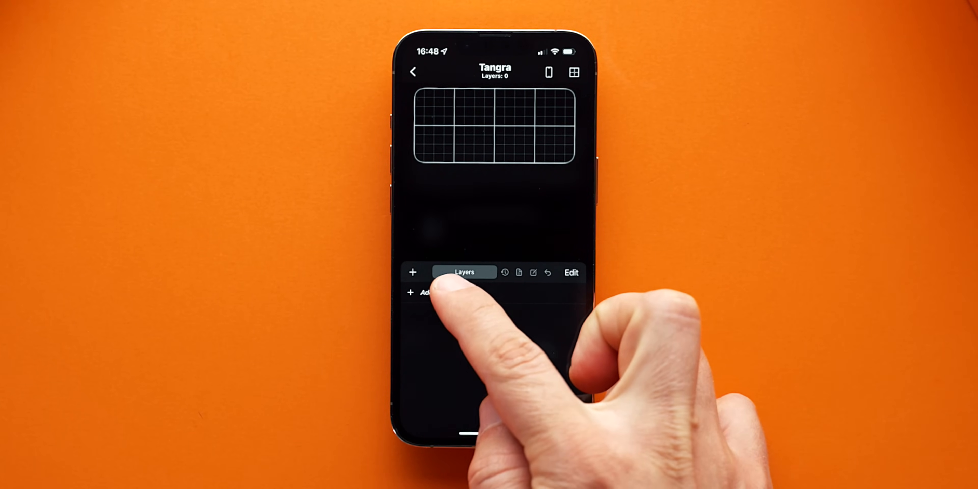
# Add a text layer to the widget and nudge it to the right.
pyautogui.click(421, 292)
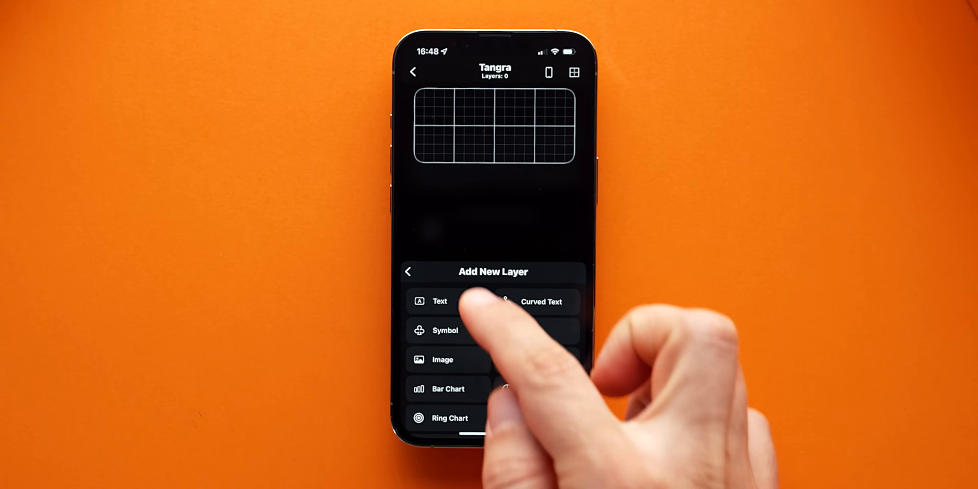
pyautogui.click(439, 301)
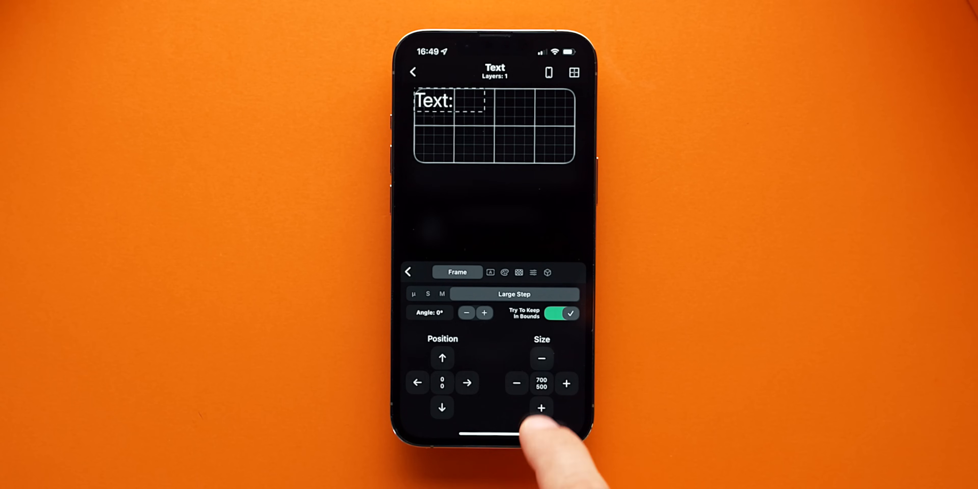
pyautogui.click(468, 382)
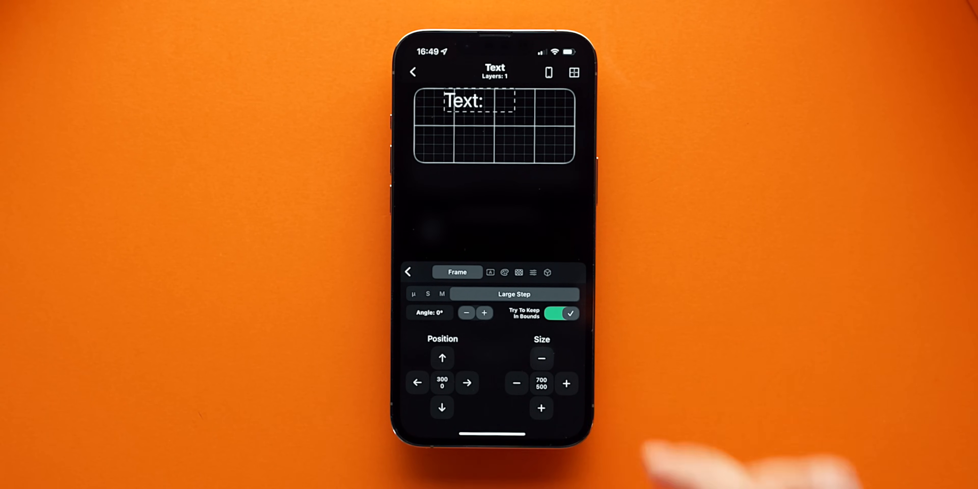
# Rename the widget to "E's Calendar Widget" in the Document settings.
pyautogui.click(490, 273)
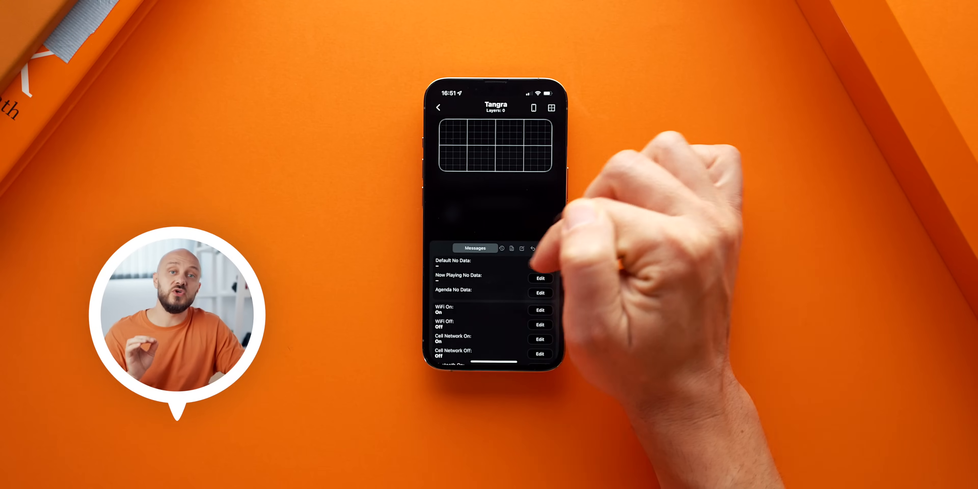
pyautogui.click(494, 248)
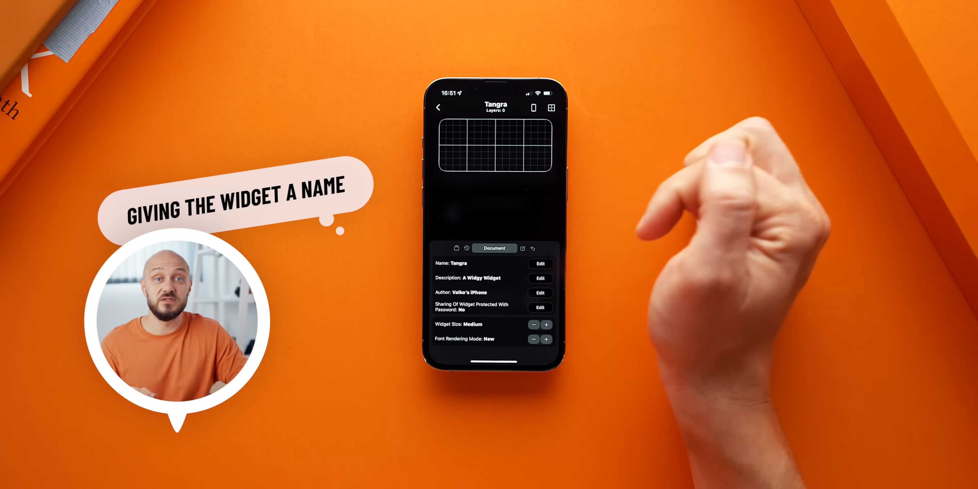
pyautogui.click(539, 264)
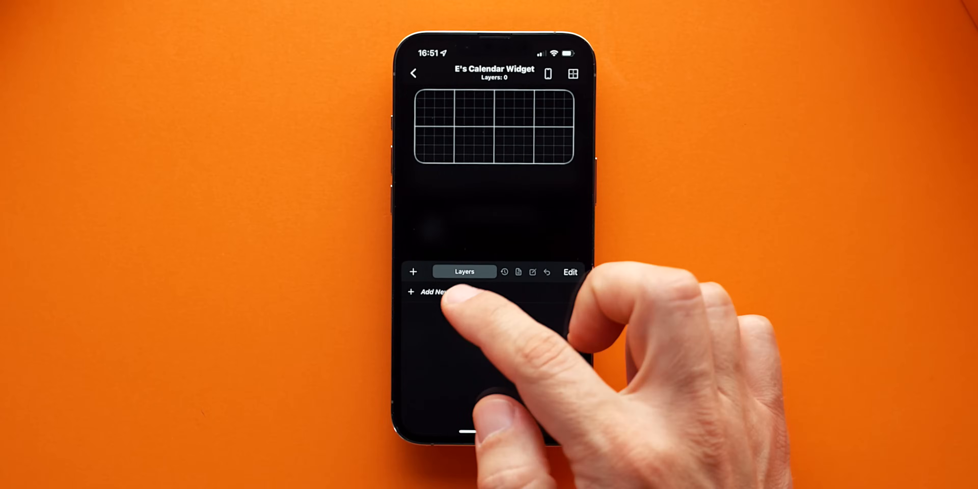
# Add a Calendar layer and switch it to Compact Mode showing the week of 8 to 14.
pyautogui.click(431, 291)
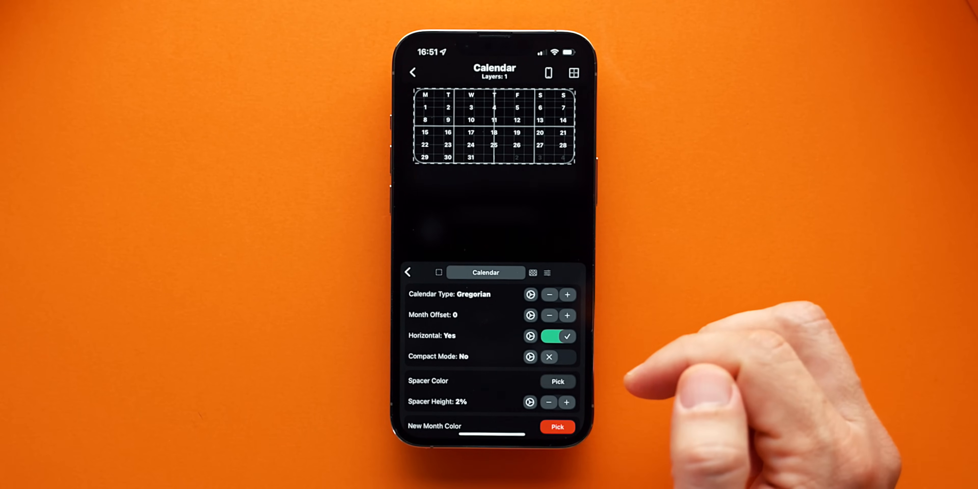
pyautogui.click(558, 357)
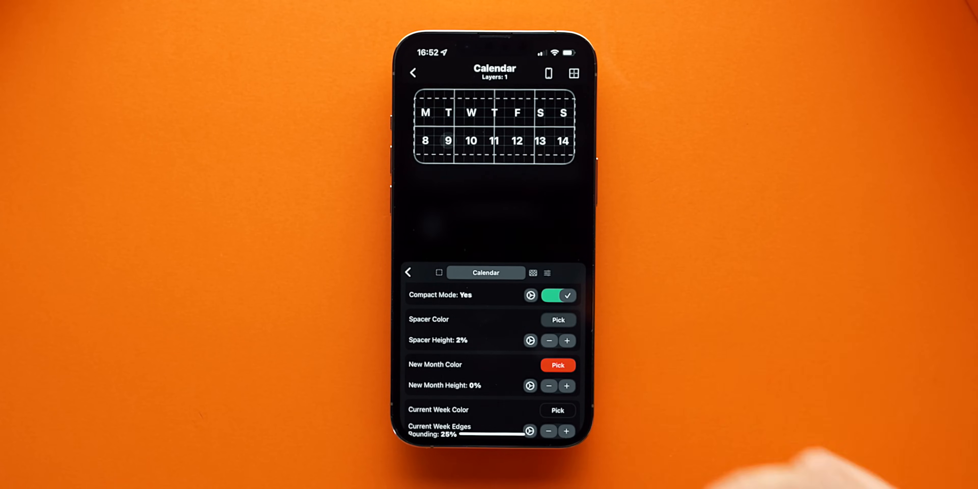
# Colour the day names peach and the Sunday date red.
pyautogui.click(557, 320)
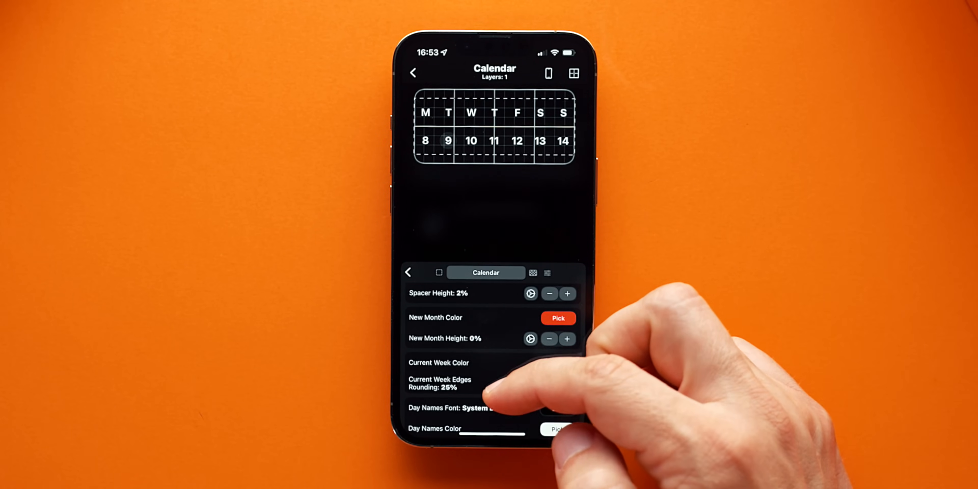
pyautogui.click(556, 429)
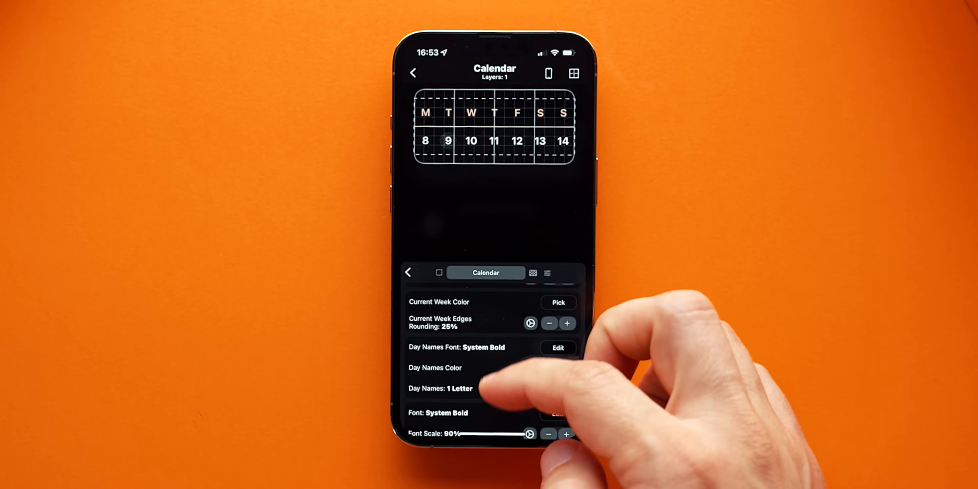
pyautogui.scroll(-3)
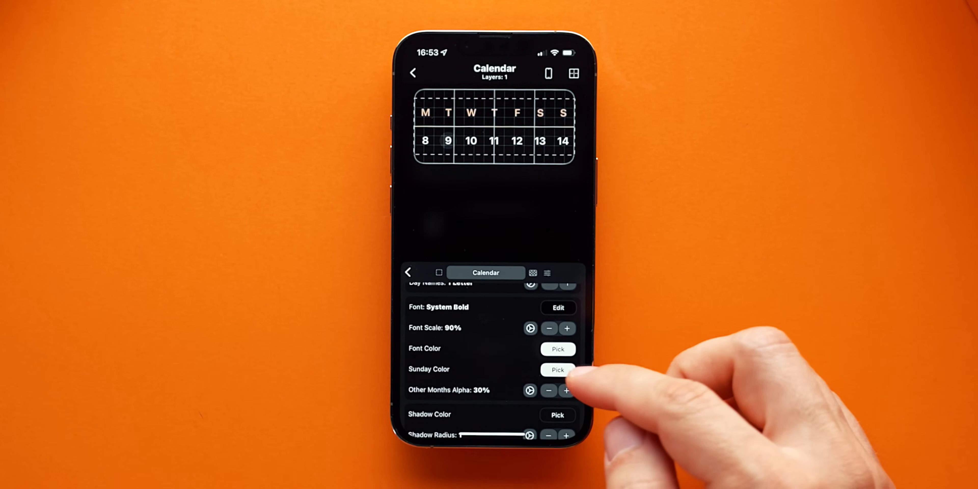
pyautogui.click(557, 370)
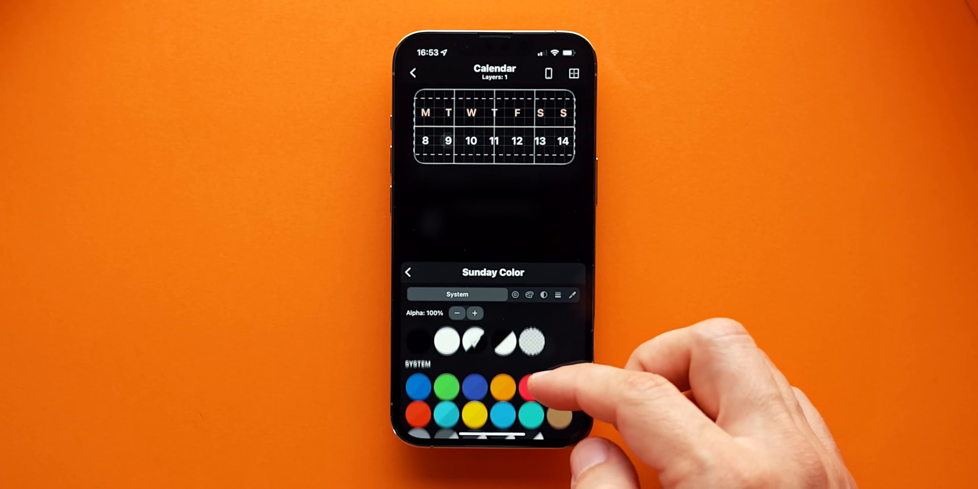
pyautogui.click(524, 385)
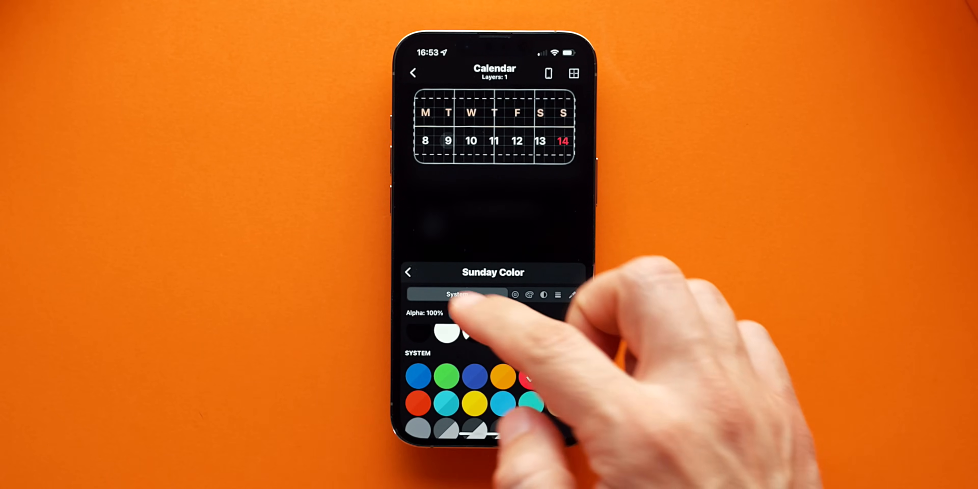
# Set the calendar fonts to Antonio Bold and show two-letter day names.
pyautogui.click(408, 272)
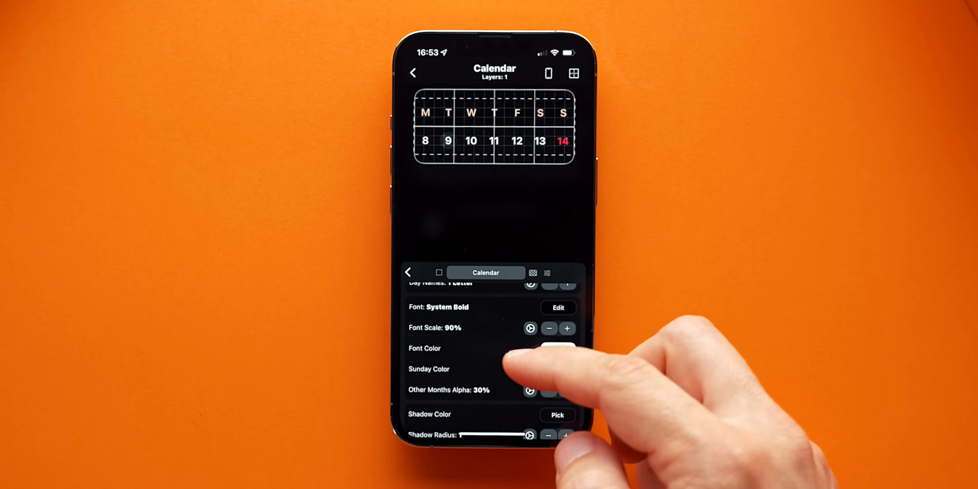
pyautogui.click(557, 308)
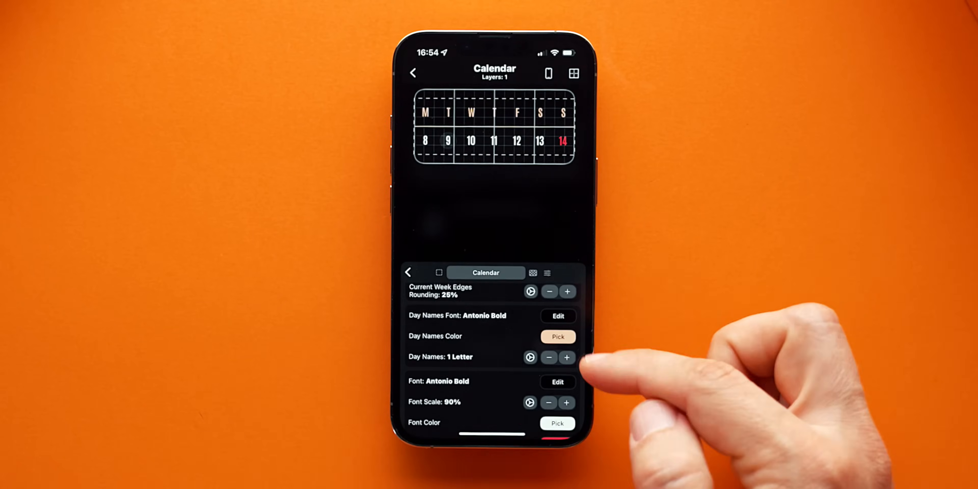
pyautogui.click(567, 357)
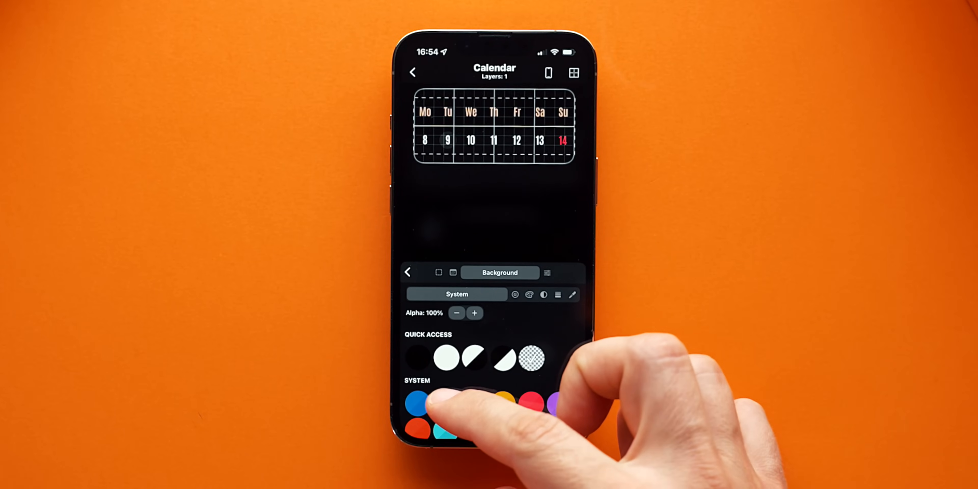
# Give the calendar a green background and a text shadow offset of 2 on X and Y.
pyautogui.click(445, 376)
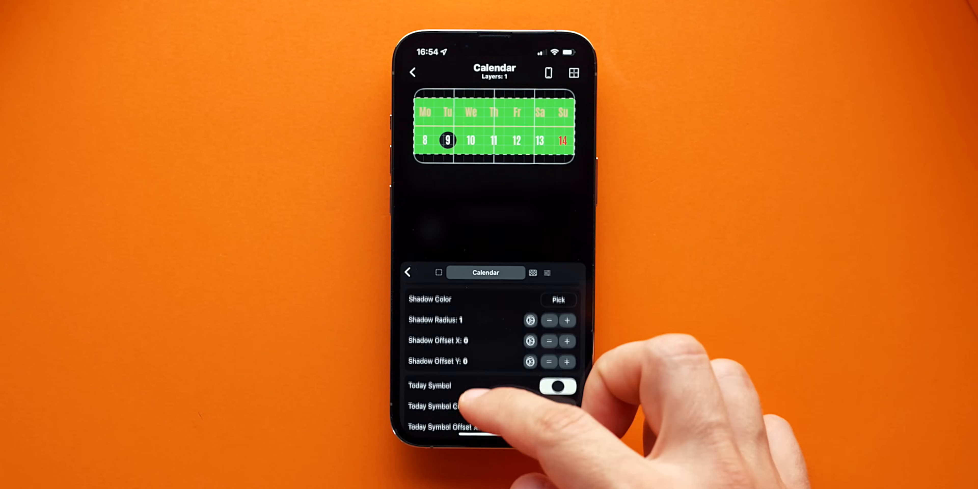
pyautogui.scroll(-3)
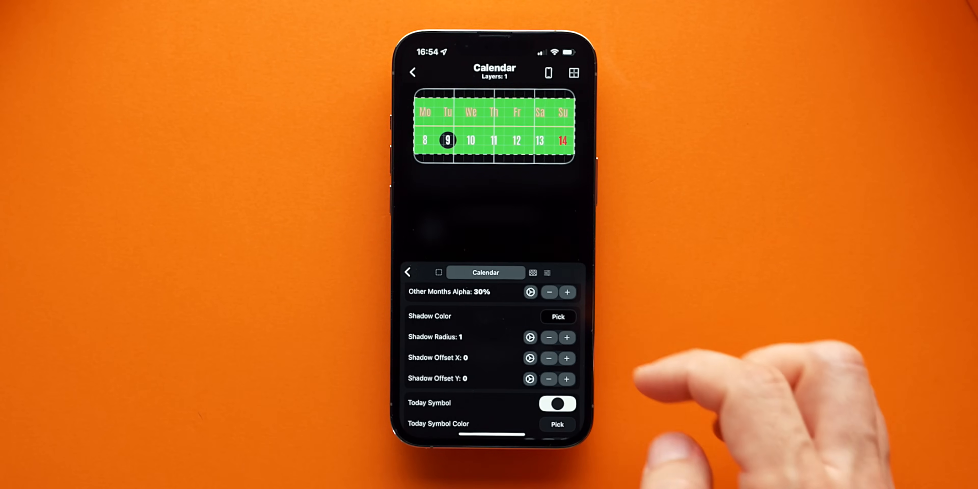
pyautogui.click(567, 358)
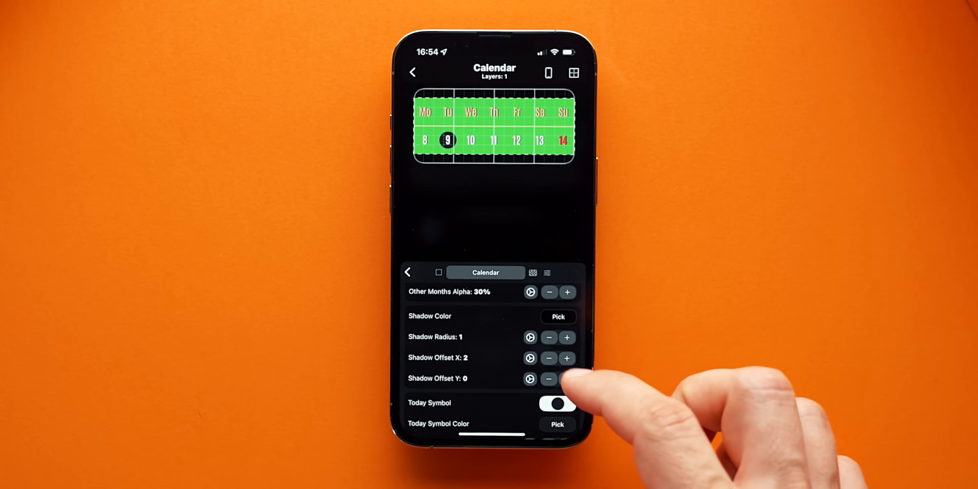
pyautogui.click(566, 378)
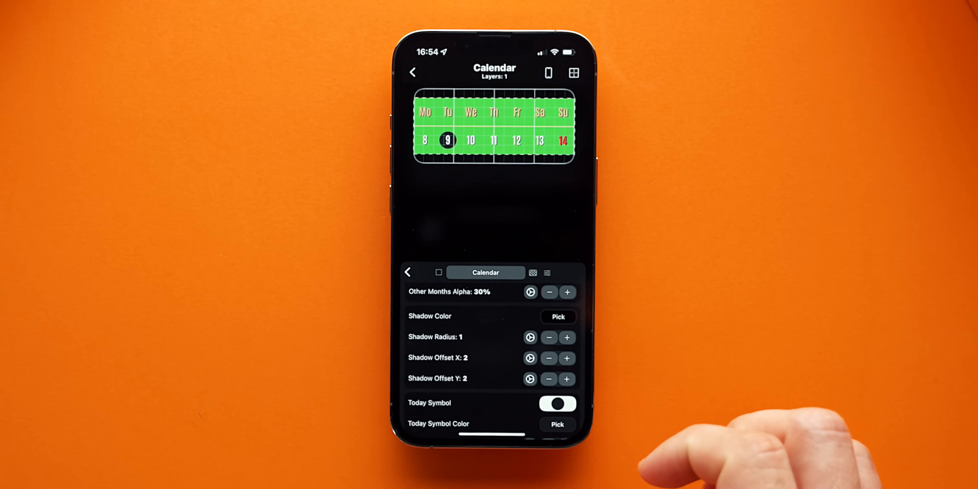
pyautogui.scroll(-3)
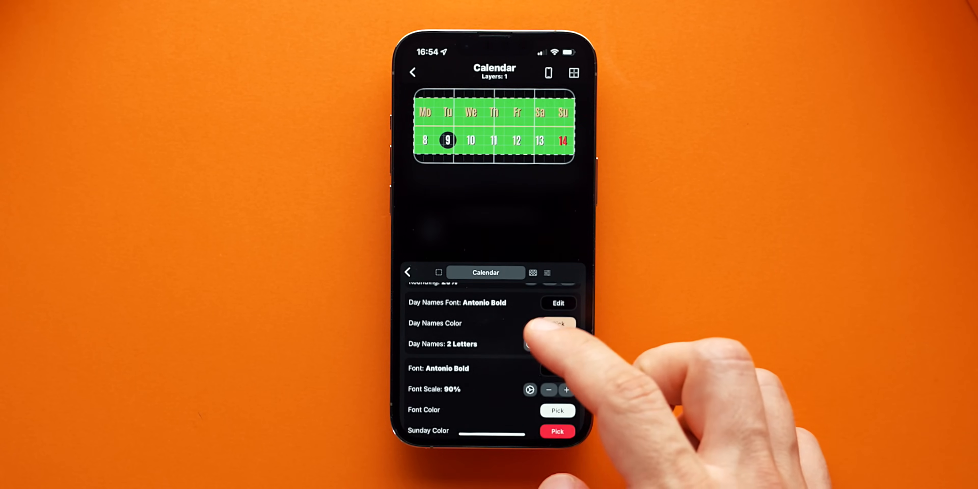
pyautogui.scroll(-3)
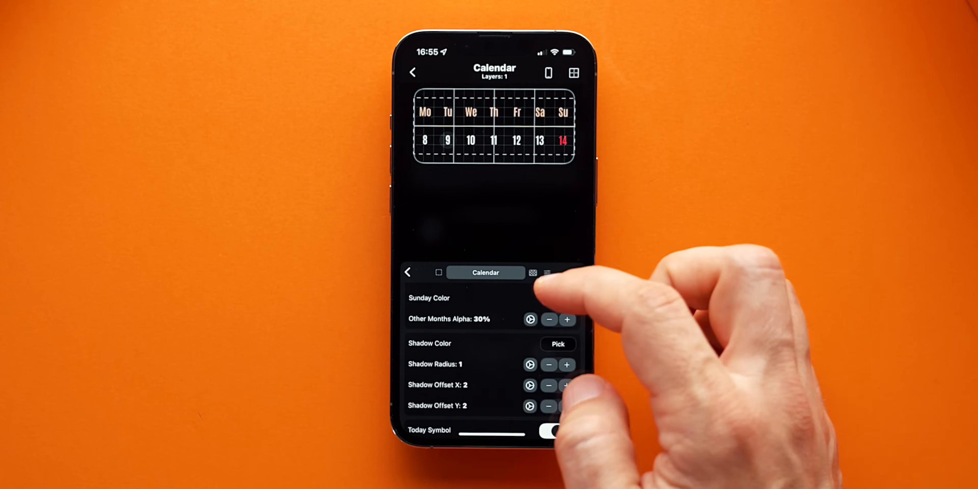
# Mark today's date, the 9, with a shape from Apple SF Symbols.
pyautogui.click(531, 273)
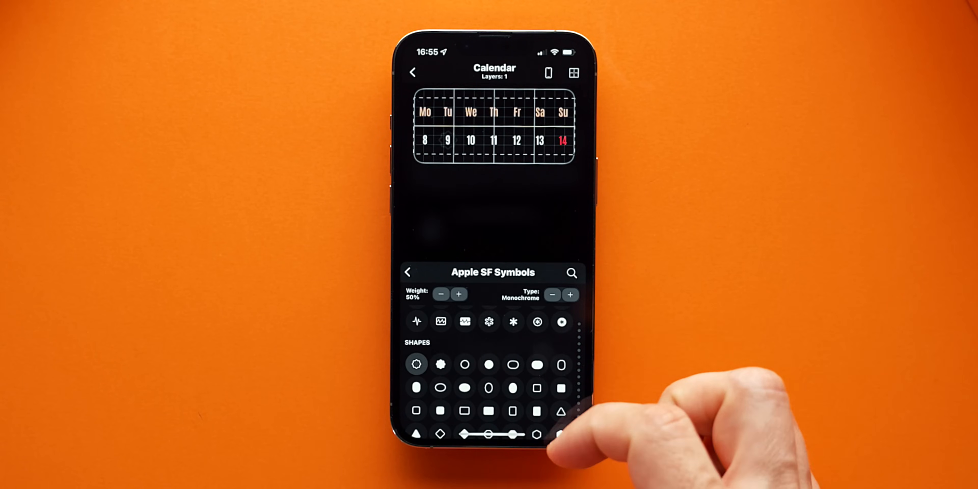
pyautogui.click(408, 272)
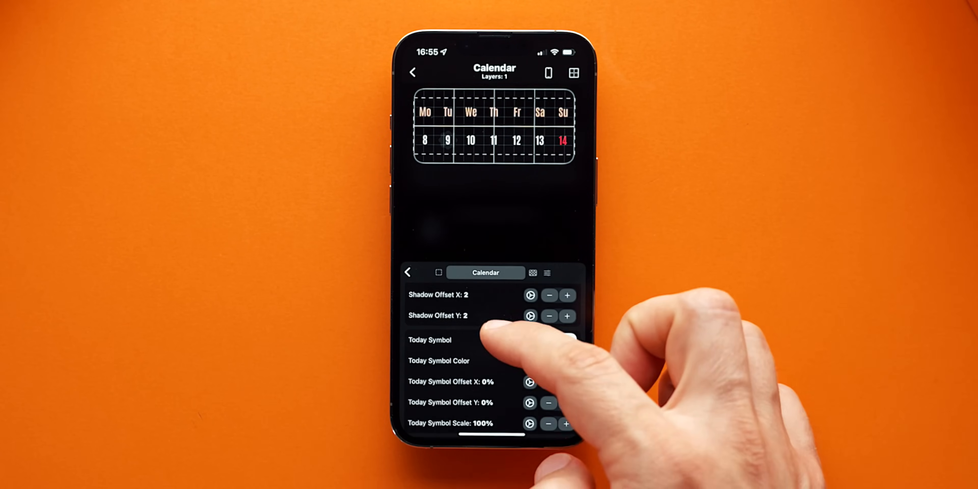
pyautogui.click(439, 361)
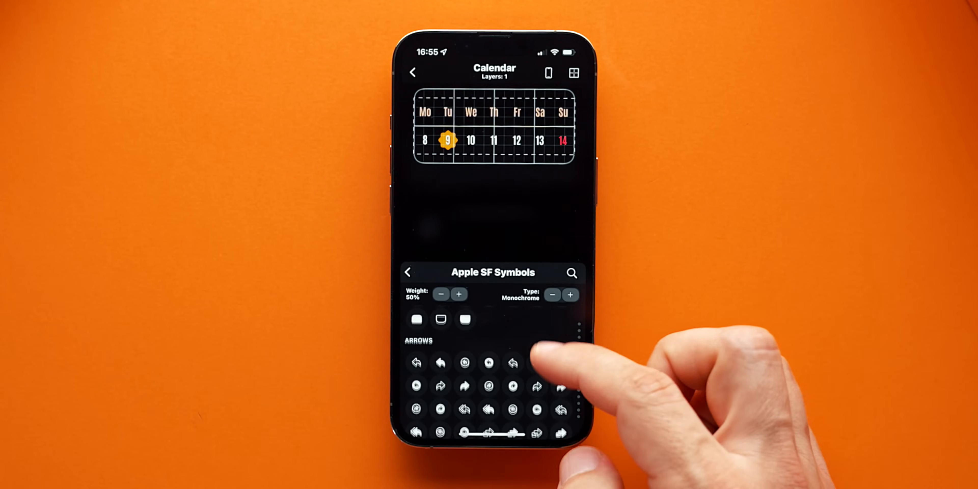
pyautogui.scroll(-3)
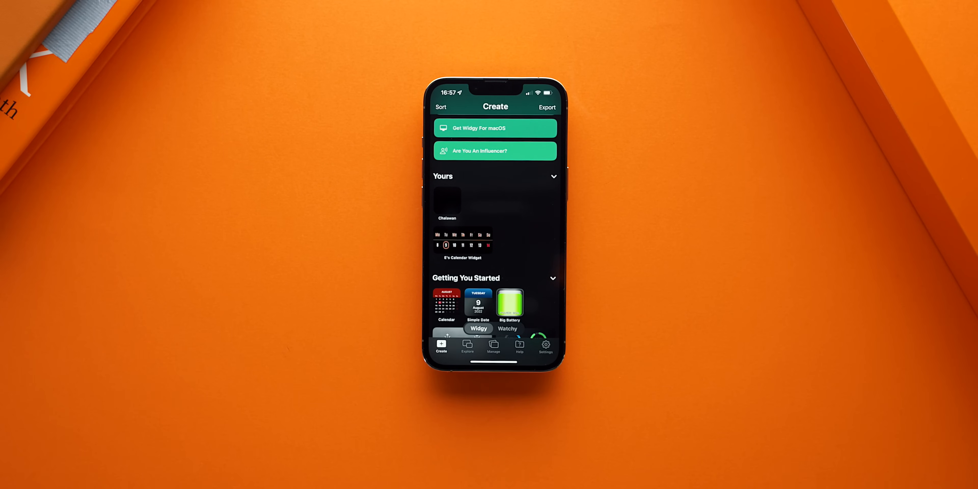
# Assign the widget to a slot in Manage and add Widgy Medium #1 to the home screen.
pyautogui.click(494, 347)
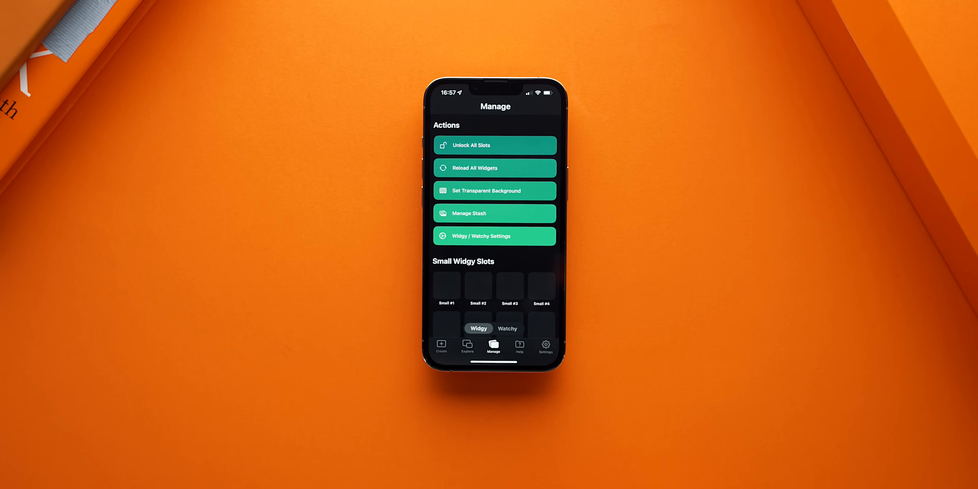
pyautogui.scroll(-3)
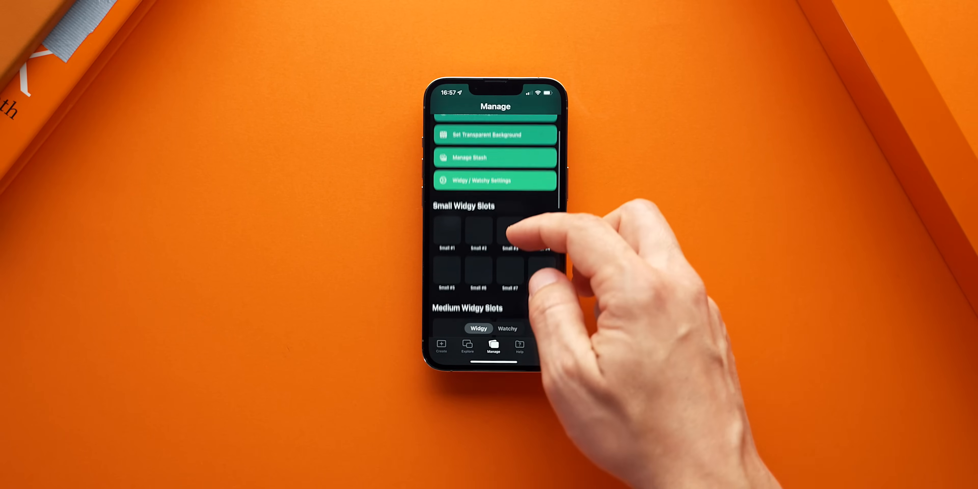
pyautogui.click(510, 231)
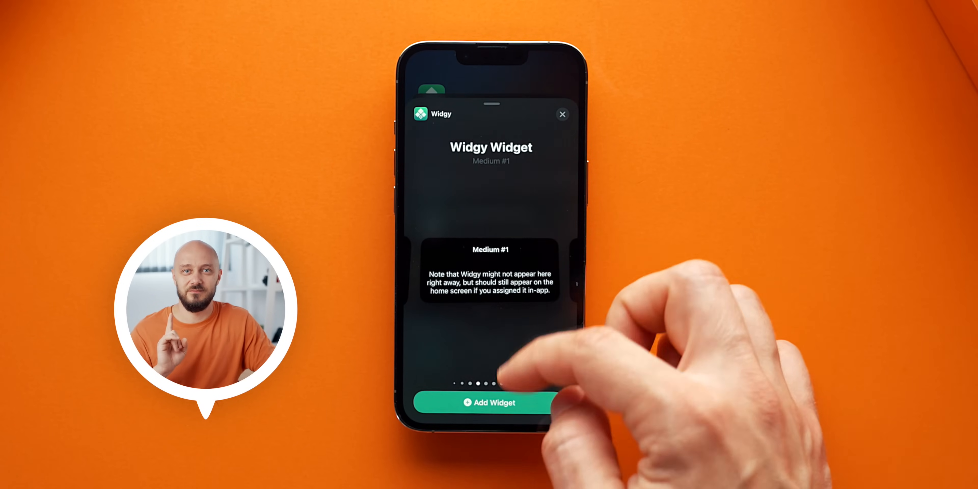
pyautogui.click(490, 403)
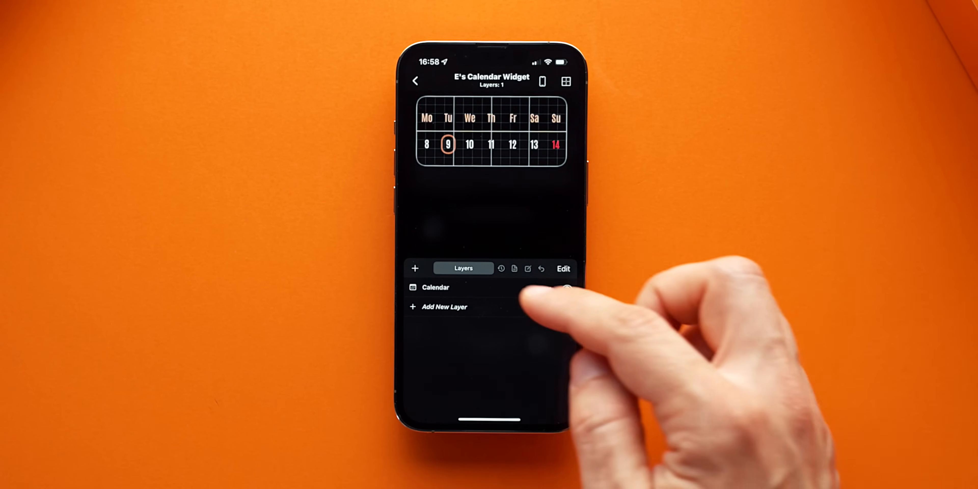
# Add an Image layer beside the calendar and adjust its frame size.
pyautogui.click(444, 307)
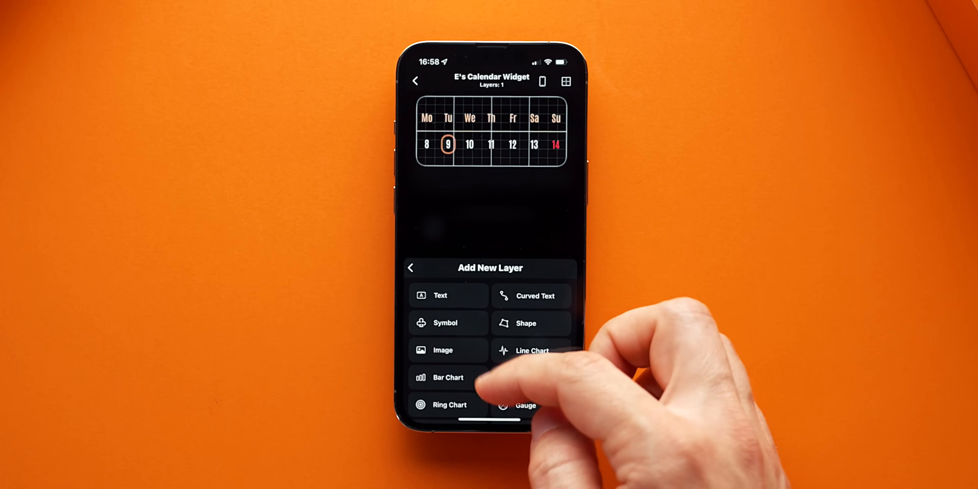
pyautogui.click(442, 350)
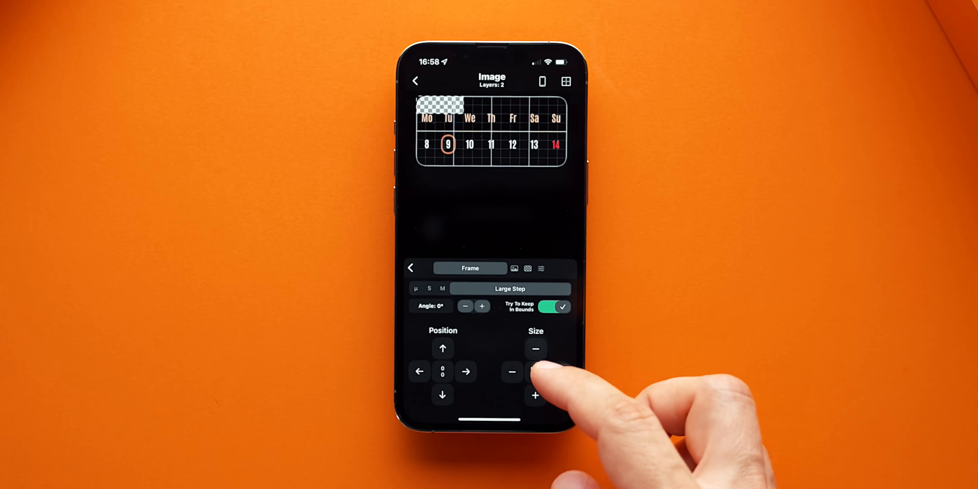
pyautogui.click(559, 373)
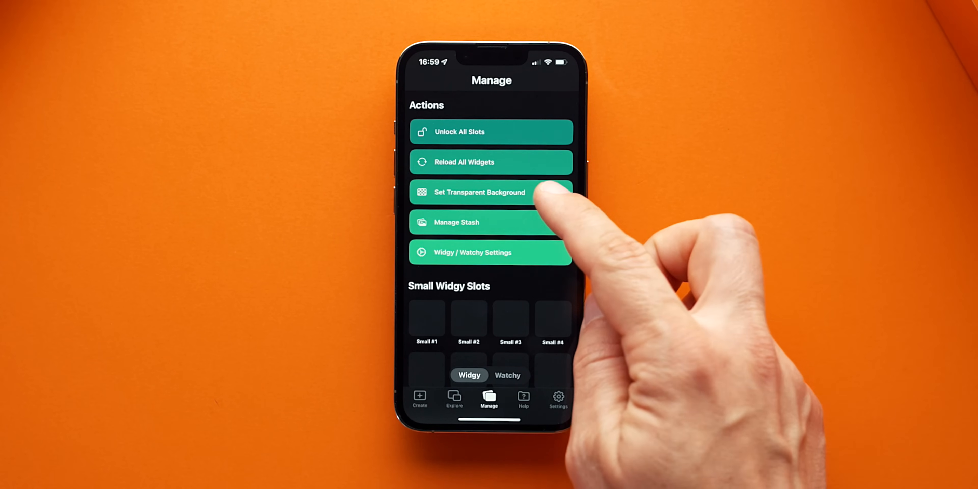
# Set a transparent background so the widget blends with the wallpaper.
pyautogui.click(492, 192)
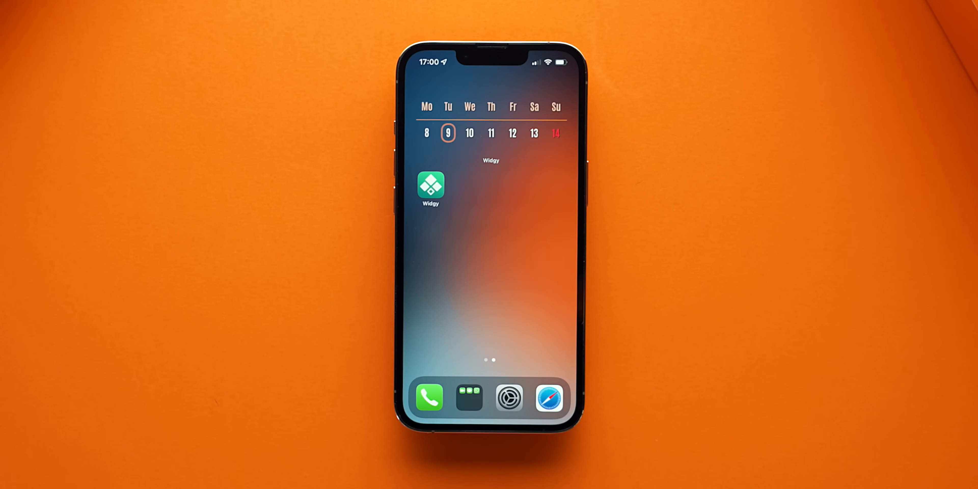
# Add a Tap Action layer covering the whole calendar and reach its Action choices.
pyautogui.click(430, 187)
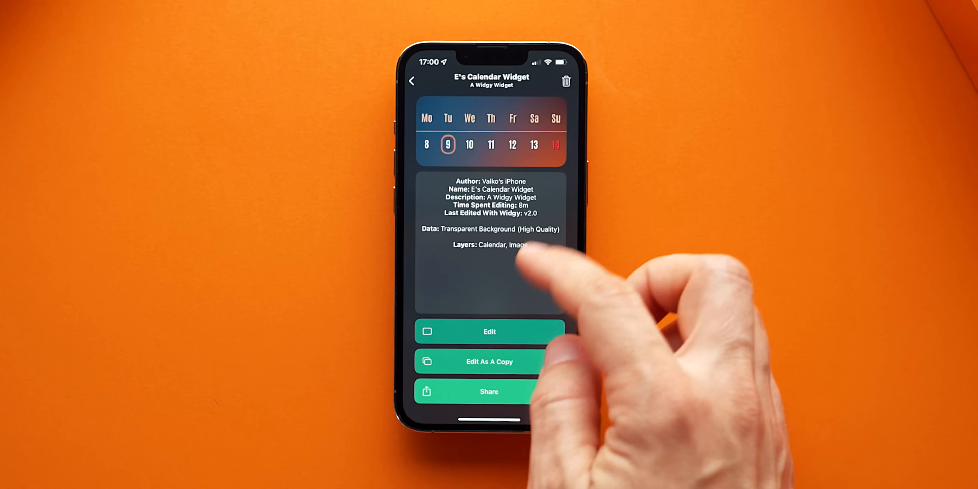
pyautogui.click(490, 332)
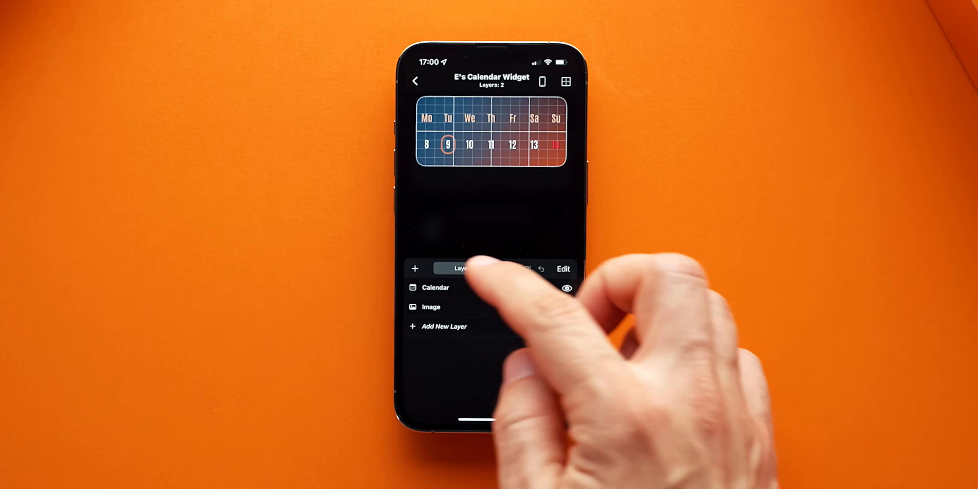
pyautogui.click(444, 326)
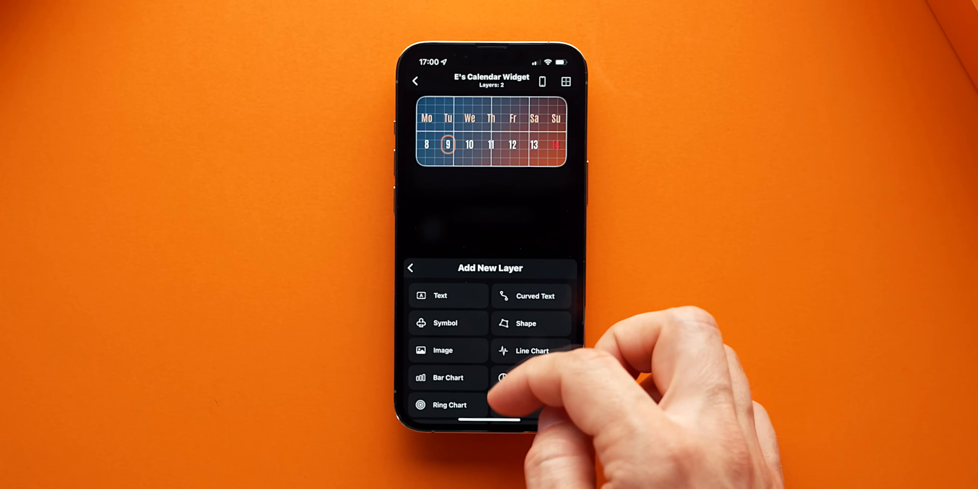
pyautogui.scroll(-3)
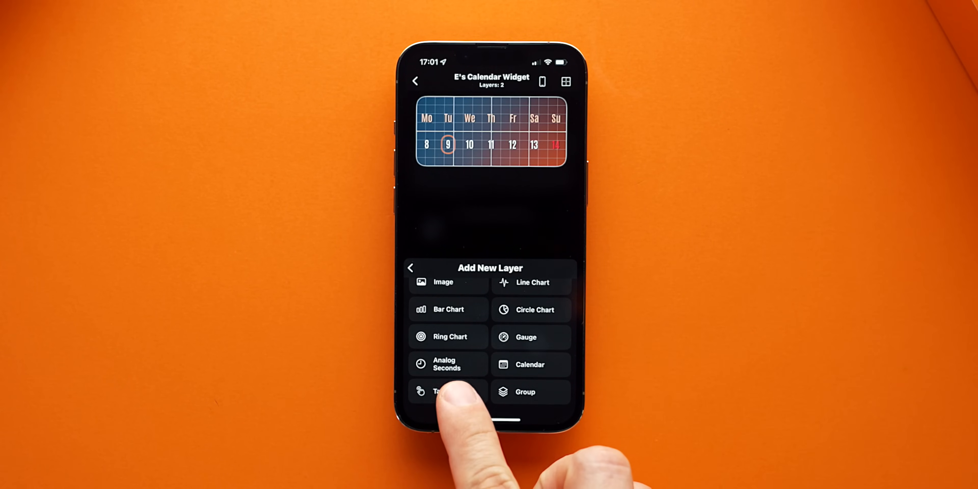
pyautogui.click(437, 392)
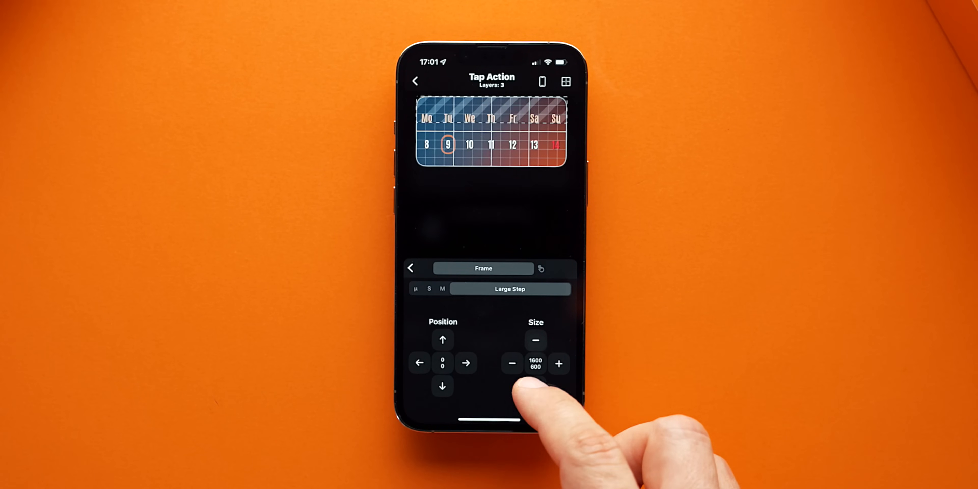
pyautogui.click(484, 268)
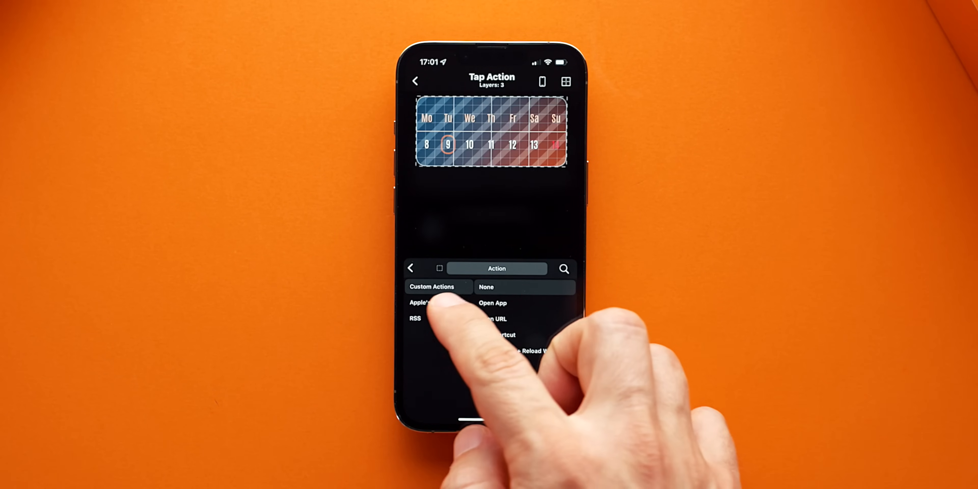
pyautogui.click(427, 303)
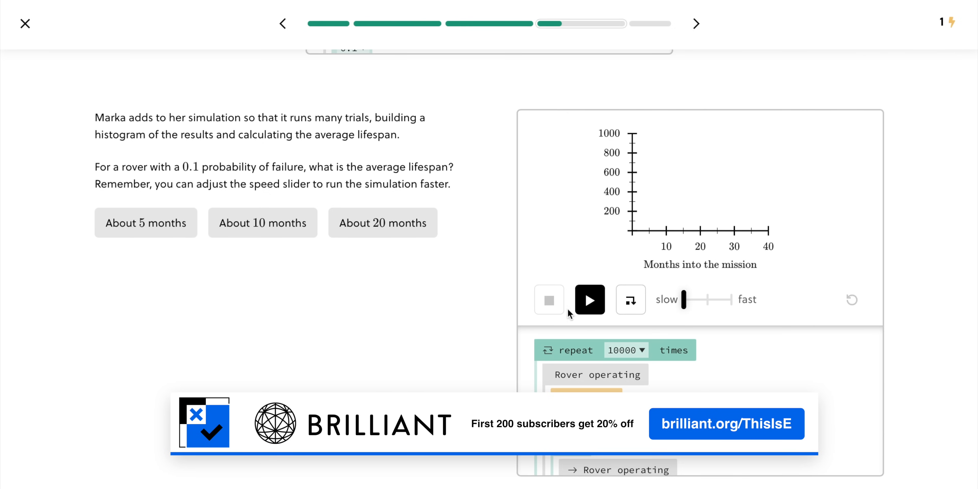
# Run the 1000-move rover simulation at higher speed, then set the tap action to open Calendar.
pyautogui.click(589, 300)
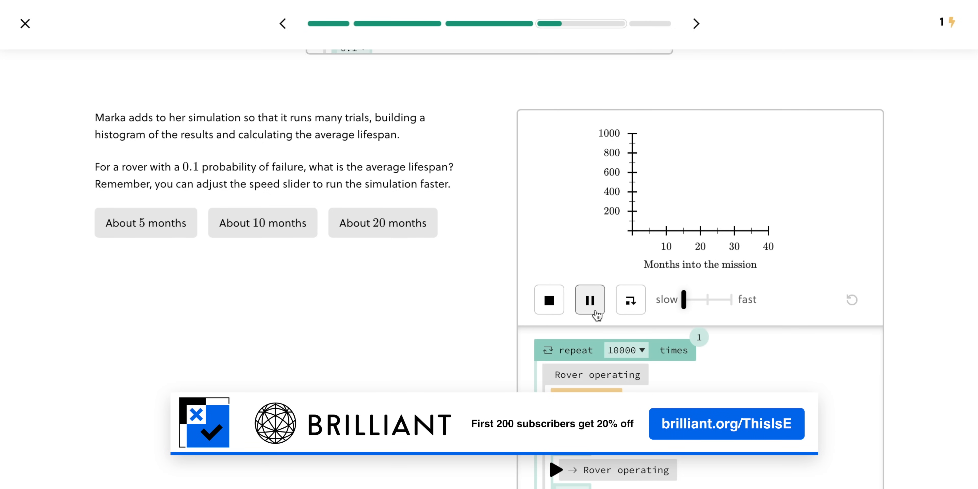
pyautogui.moveTo(681, 299); pyautogui.dragTo(705, 299)
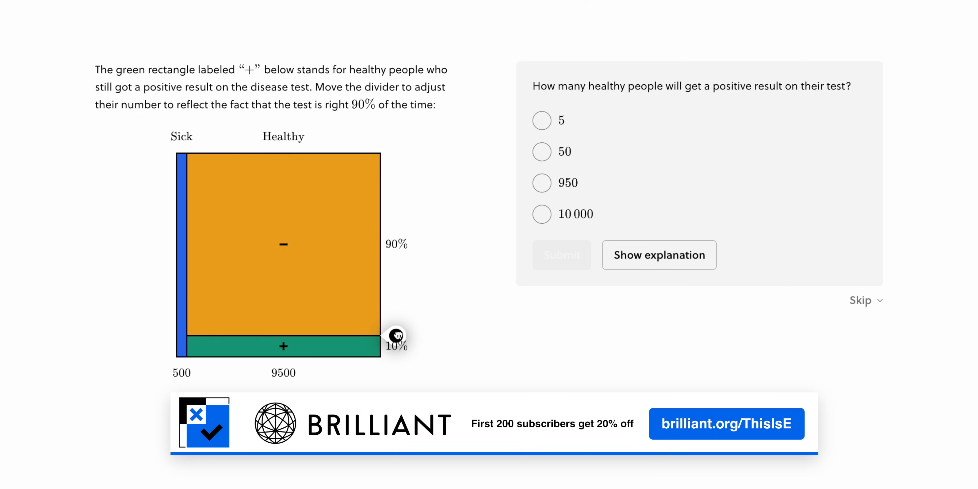
pyautogui.click(542, 183)
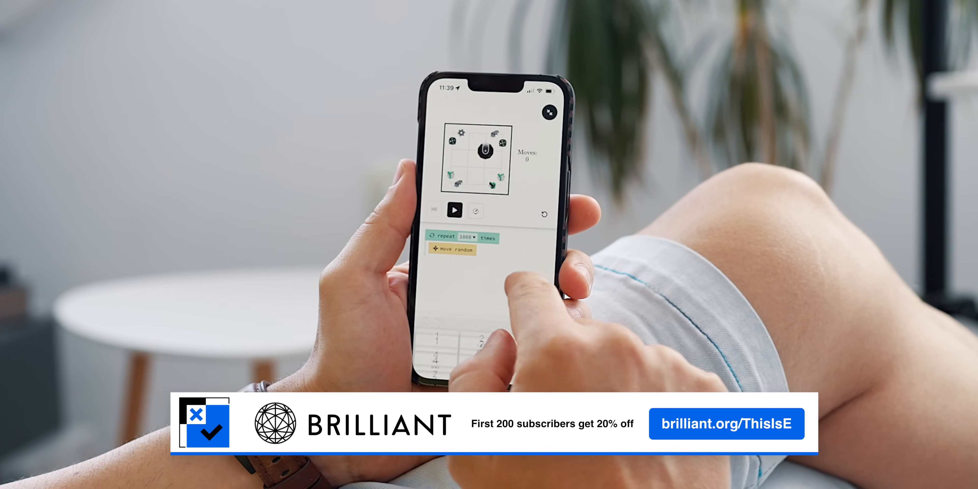
pyautogui.click(454, 209)
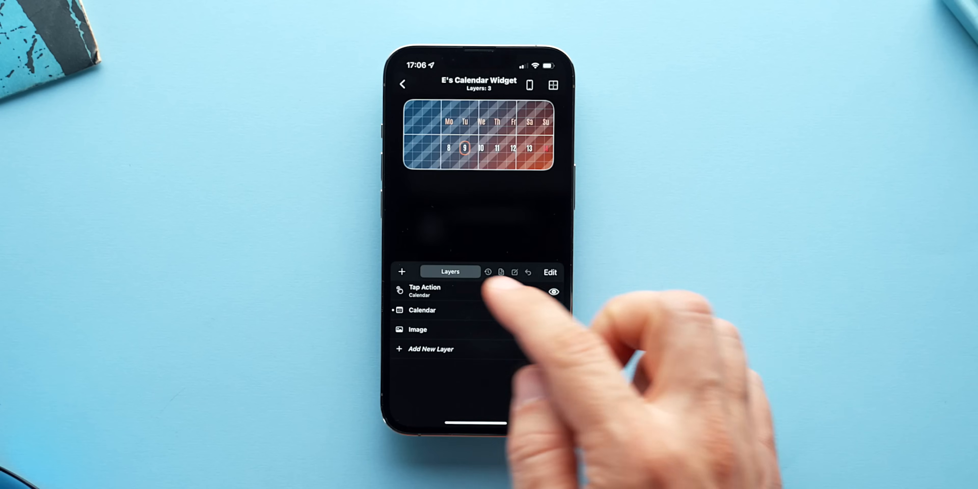
# Add a weather Symbol layer and allow location access for weather data.
pyautogui.click(431, 348)
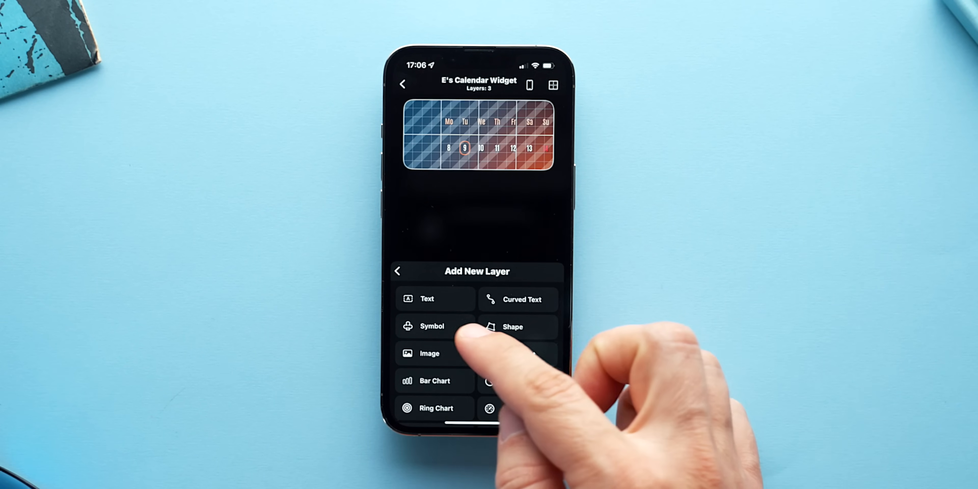
pyautogui.click(431, 326)
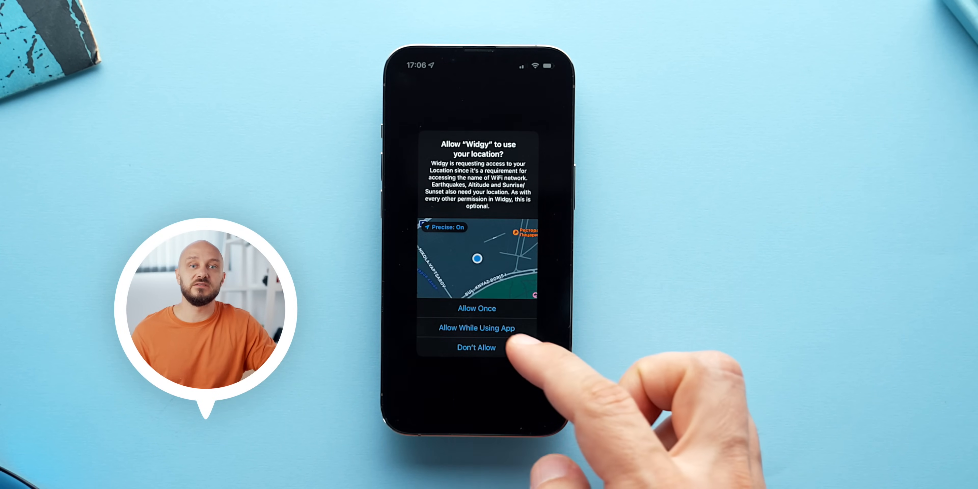
pyautogui.click(477, 328)
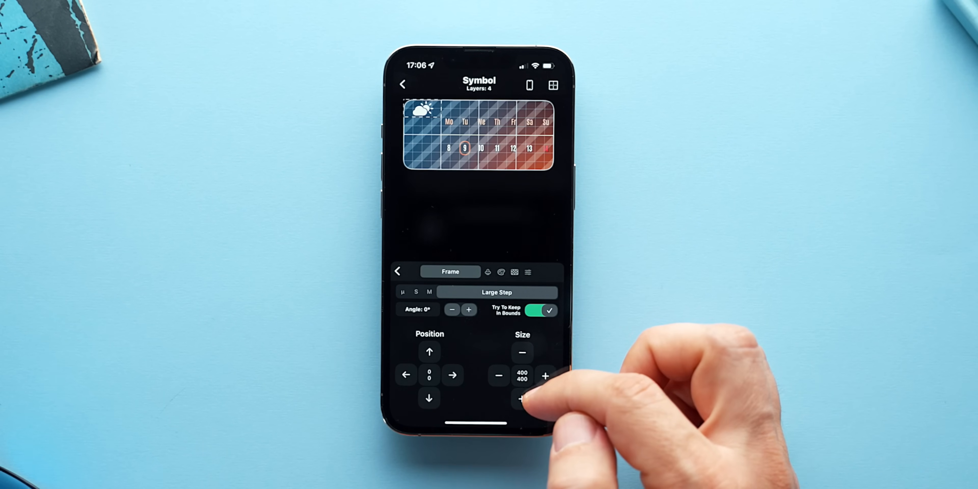
# Nudge the weather symbol's position and colour it peach, making it the fourth layer.
pyautogui.click(429, 398)
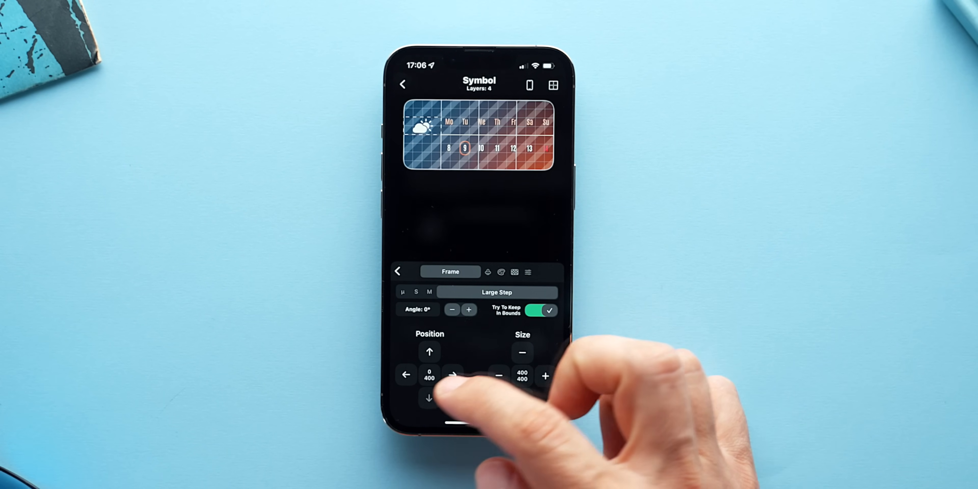
pyautogui.click(477, 271)
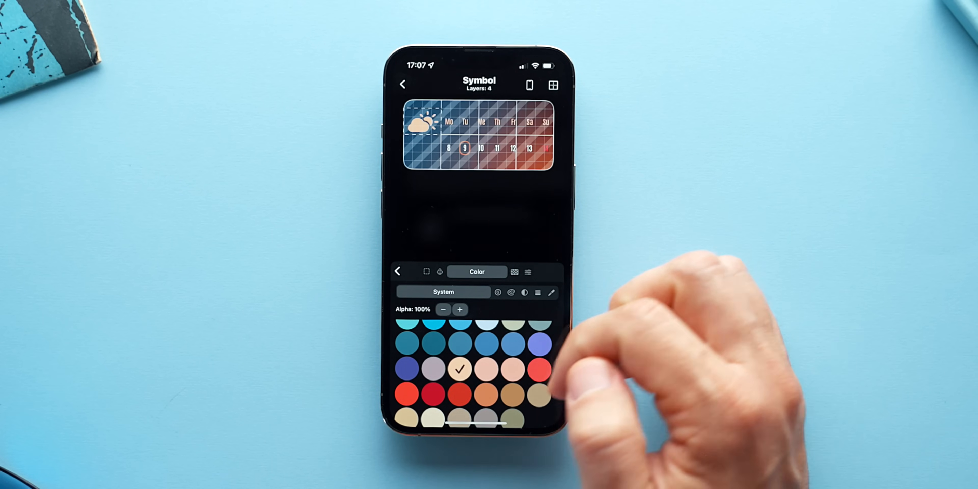
pyautogui.click(403, 272)
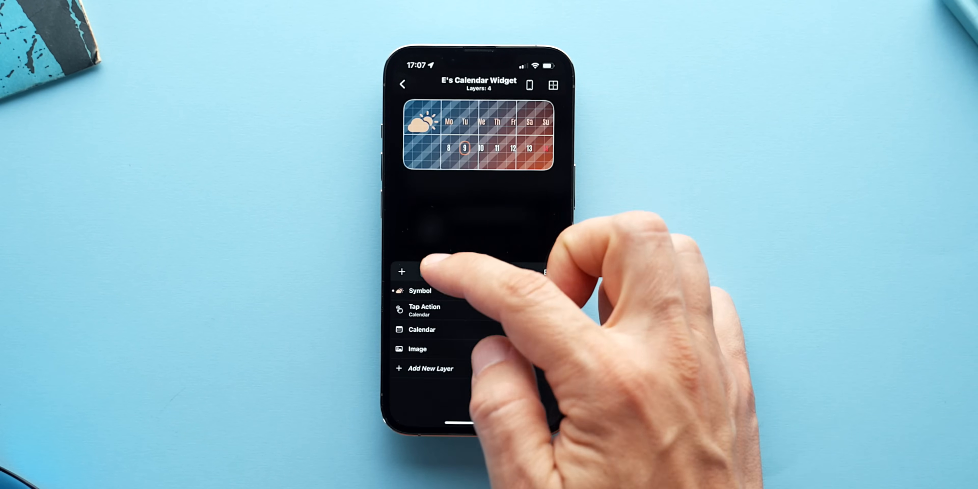
# Add a Weather (Now) temperature text layer showing 31 without its unit beneath the icon.
pyautogui.click(430, 368)
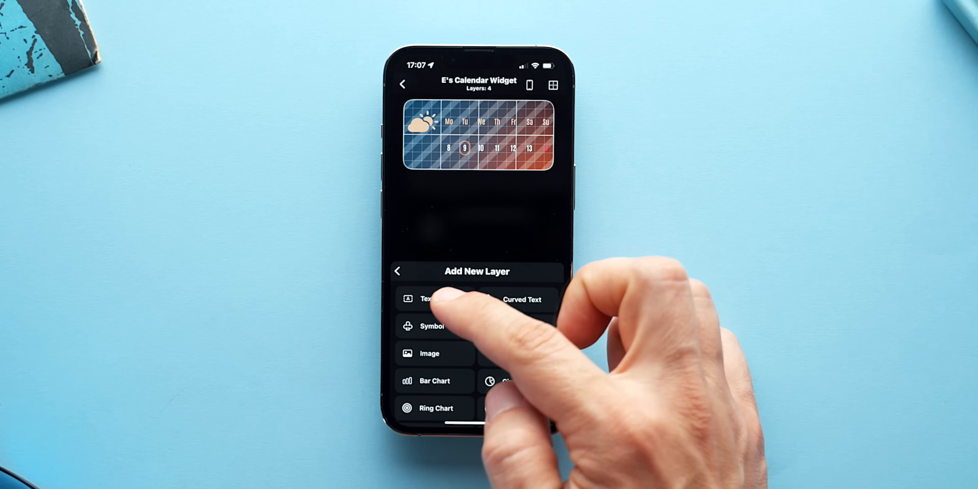
pyautogui.click(426, 299)
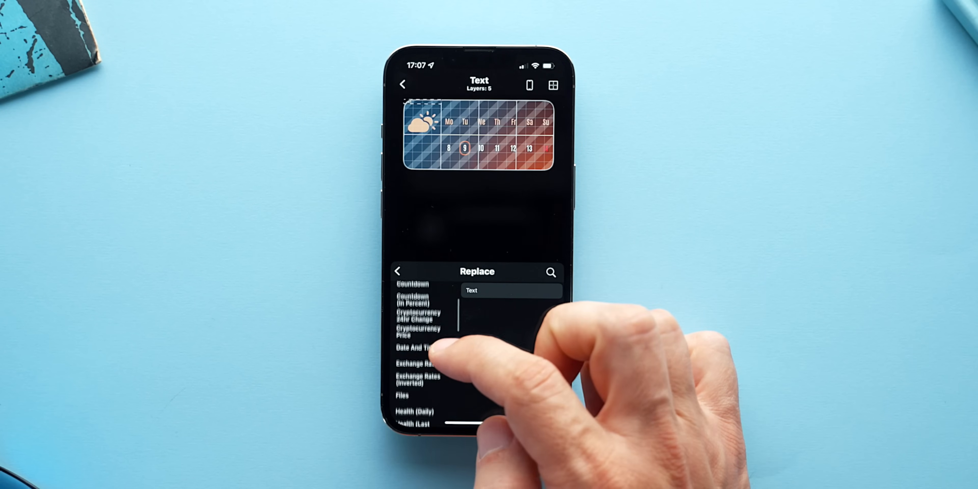
pyautogui.scroll(-3)
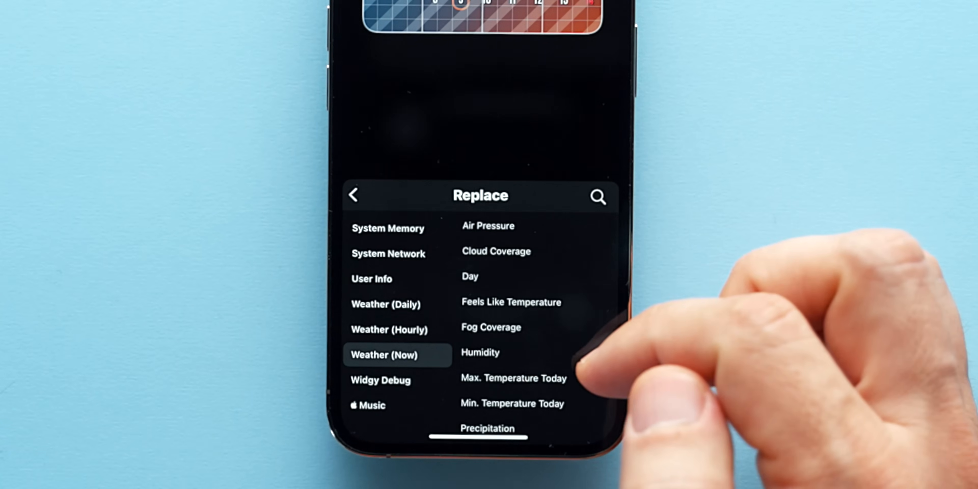
pyautogui.scroll(-3)
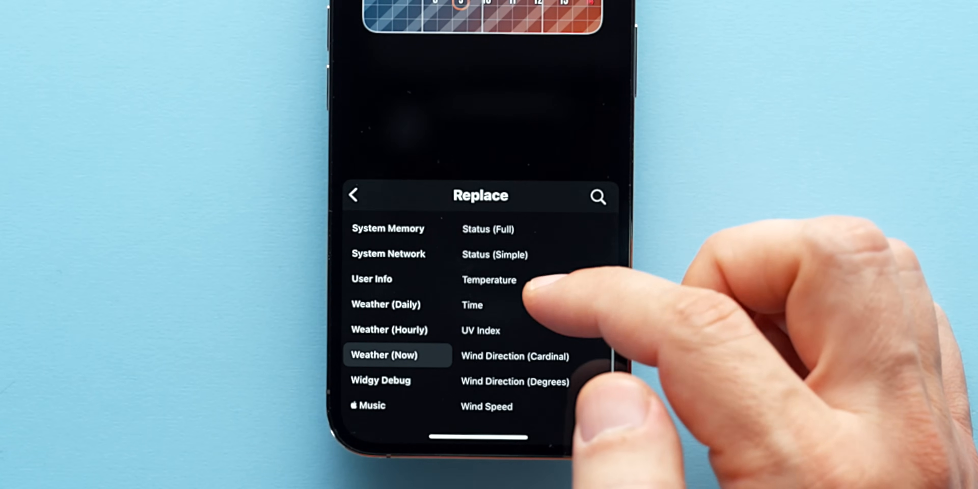
pyautogui.scroll(-3)
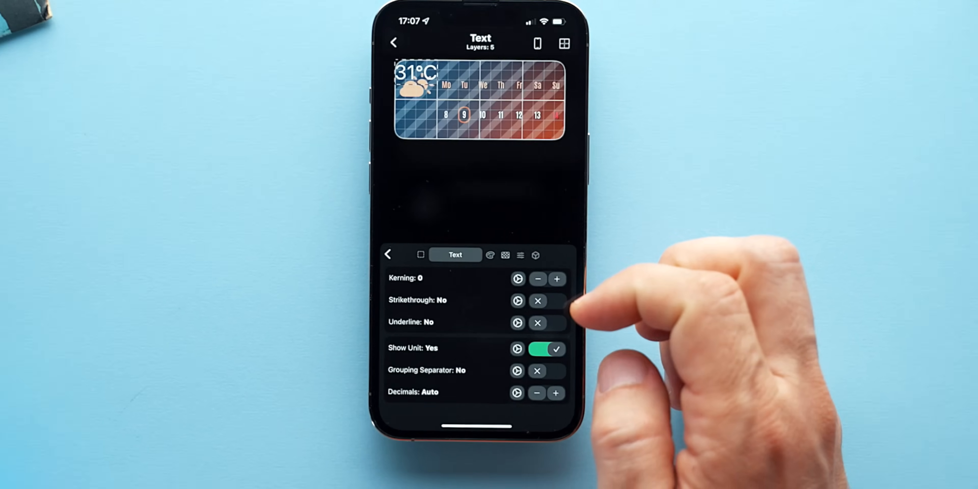
pyautogui.click(546, 349)
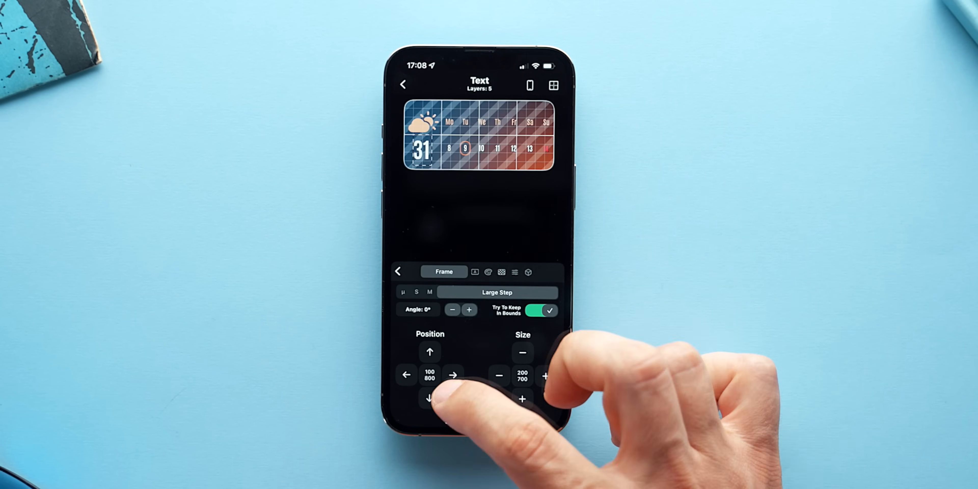
# Add a degree-circle Symbol layer beside the 31 reading at position 280/800, size 80/300.
pyautogui.click(398, 271)
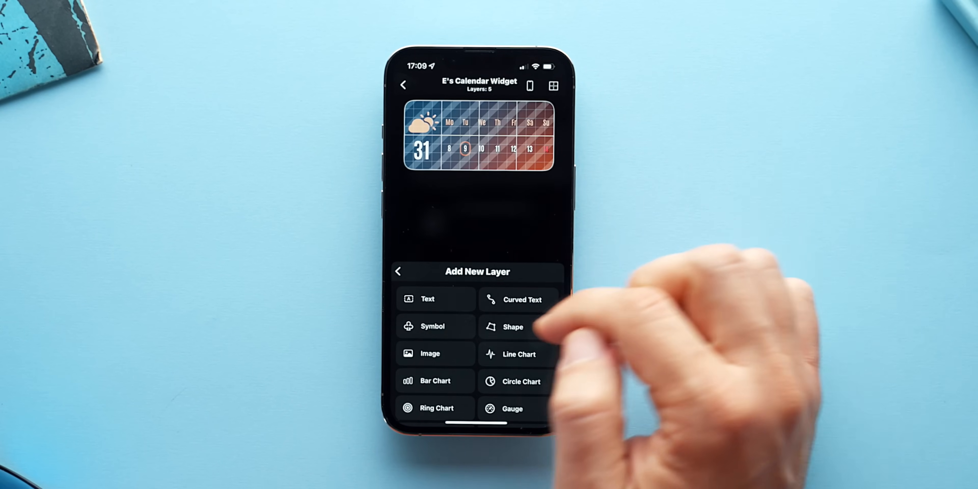
pyautogui.click(433, 326)
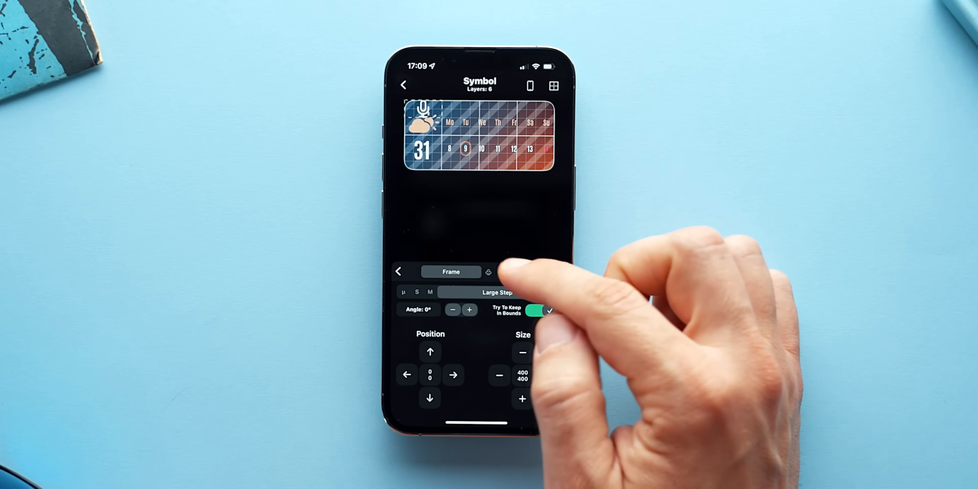
pyautogui.click(489, 271)
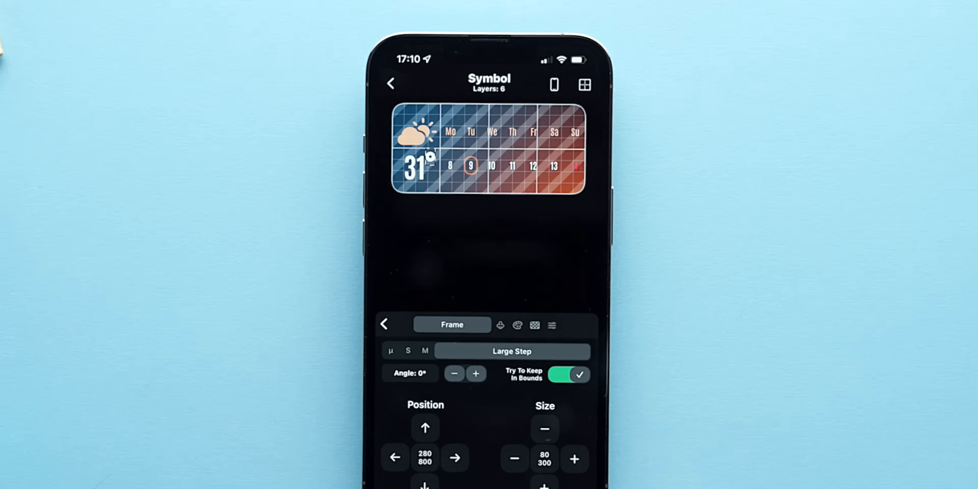
pyautogui.click(384, 324)
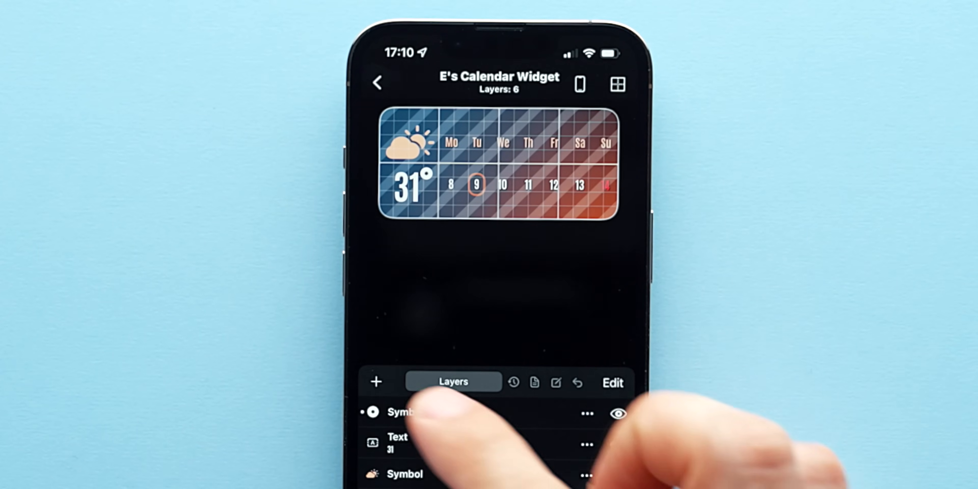
# Add another Text layer to the widget.
pyautogui.click(375, 381)
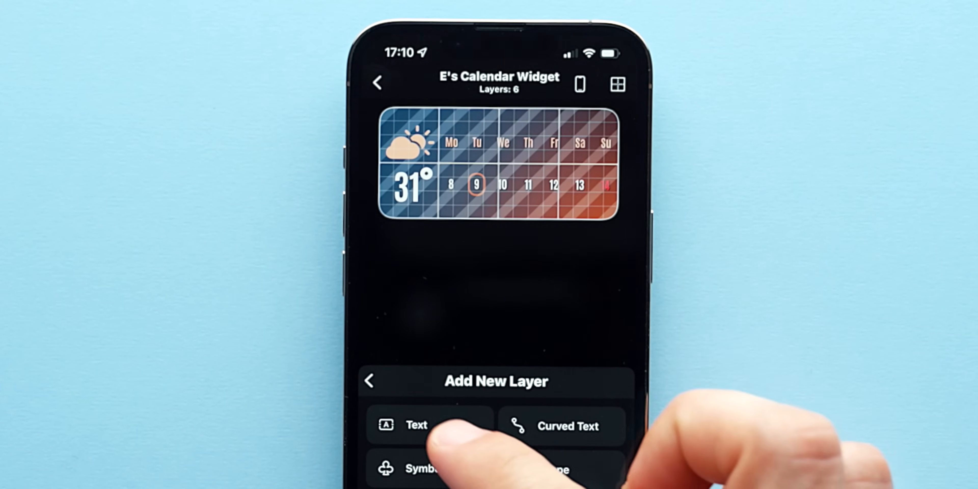
pyautogui.click(417, 425)
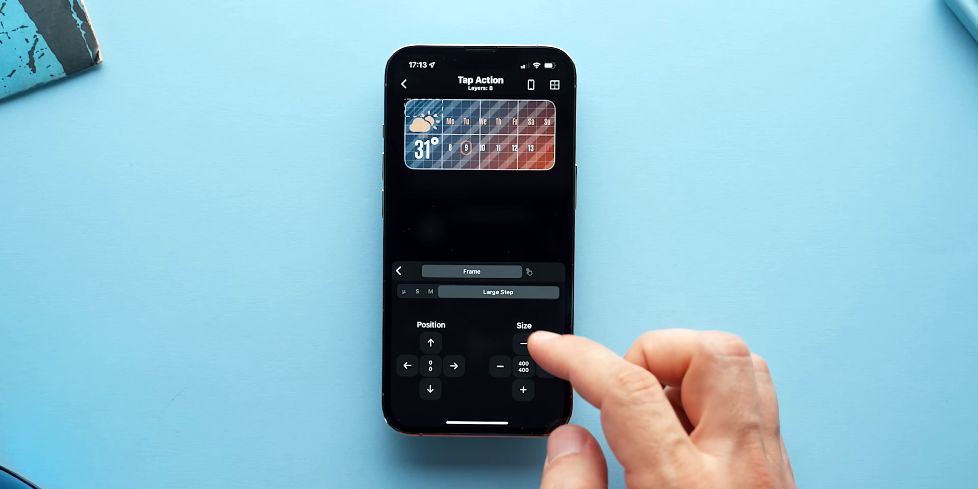
# Size the Tap Action layer to cover the full widget over the weather icon and 31° reading.
pyautogui.click(523, 343)
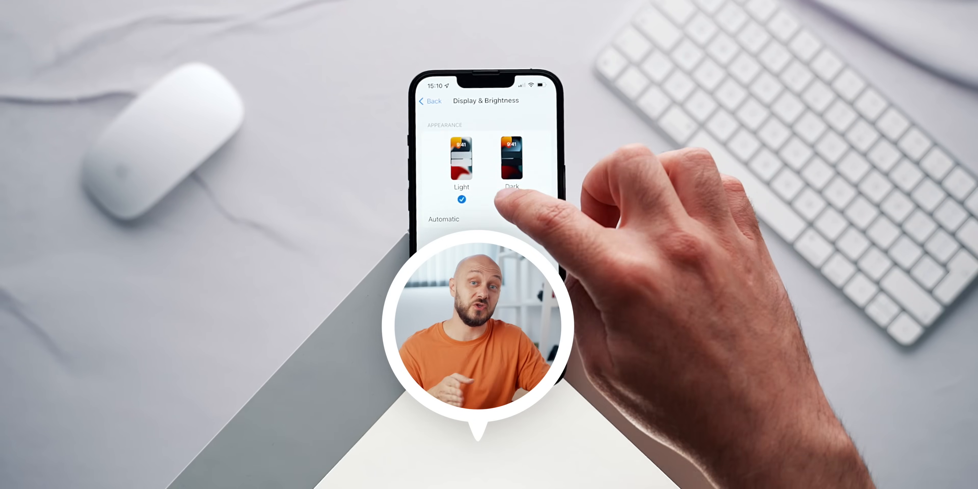
# Set the phone's appearance to Dark in Display & Brightness settings.
pyautogui.click(511, 155)
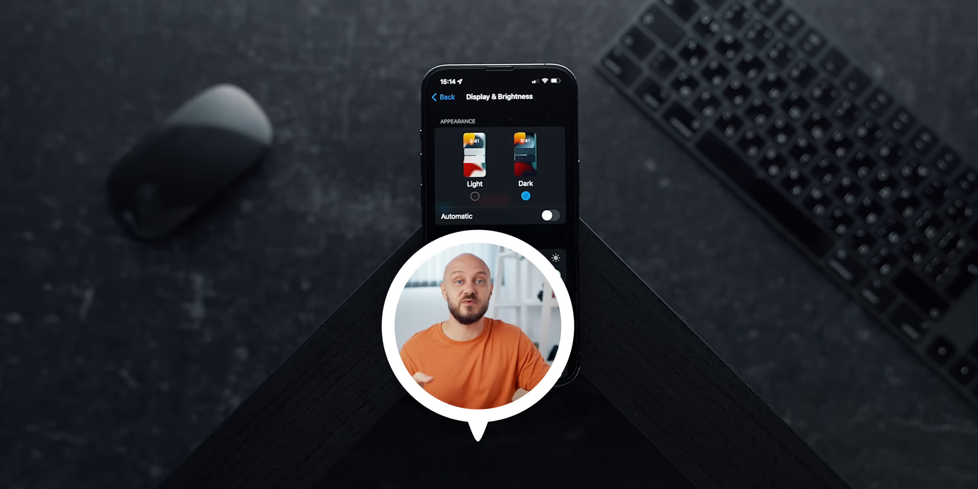